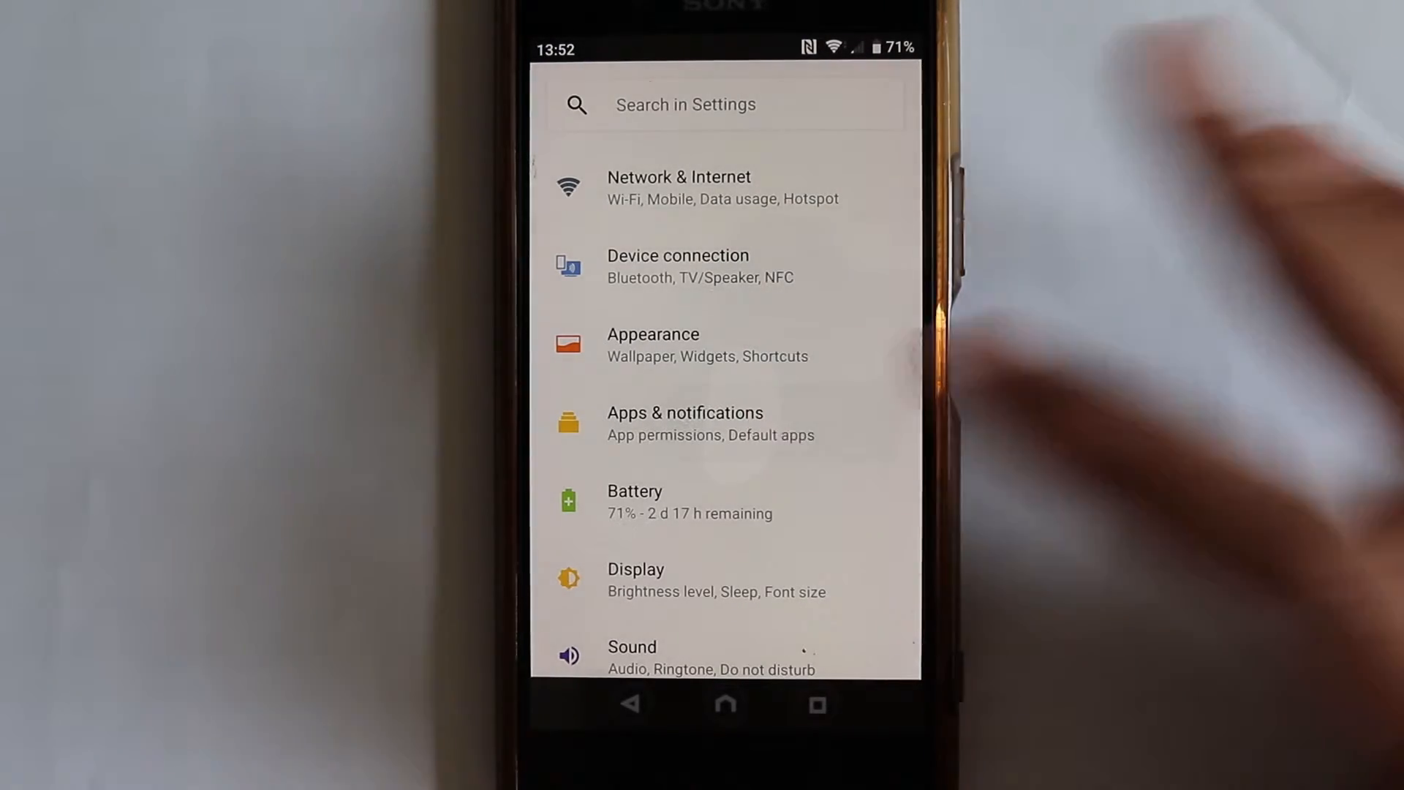
Step: Go to the Apps & notifications page from the Settings home screen
left_click(684, 412)
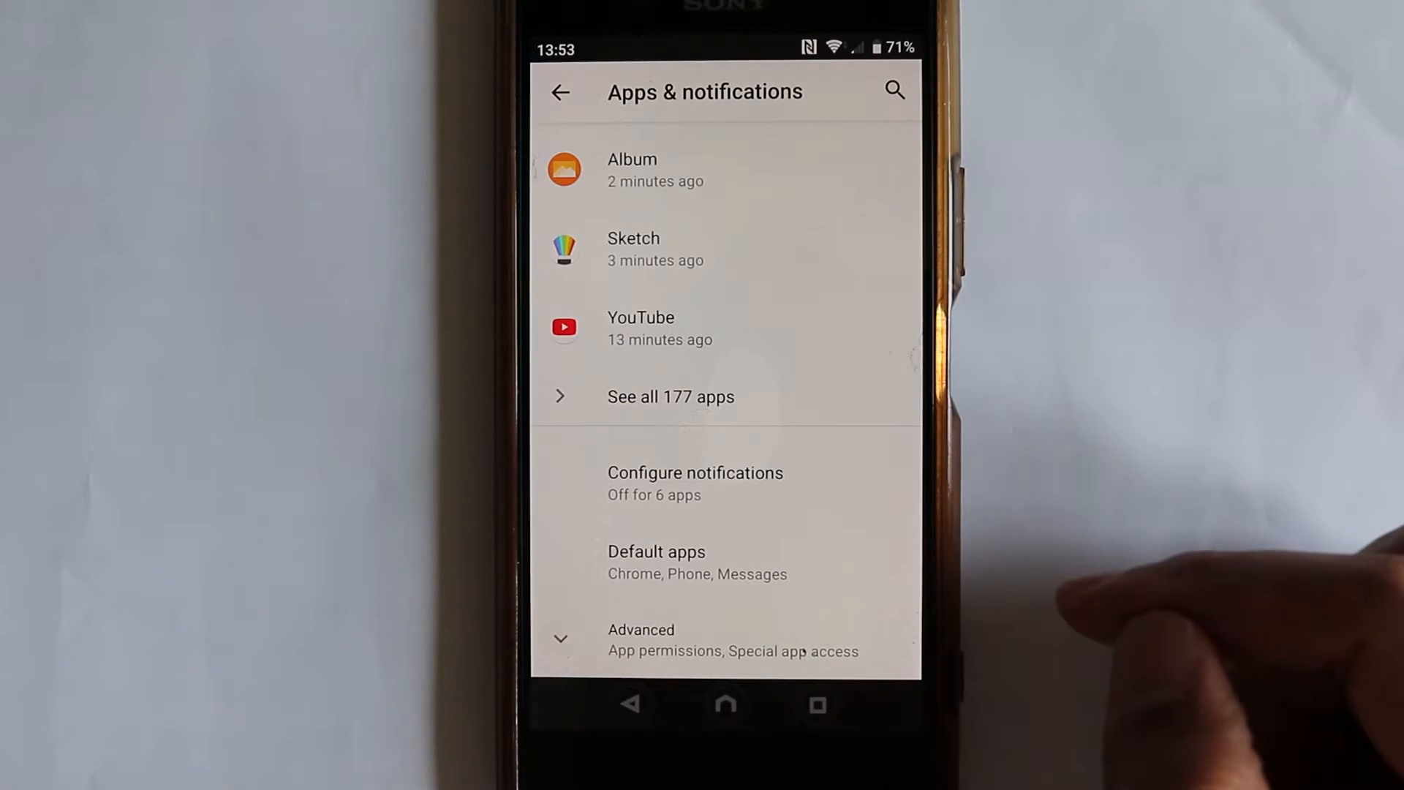
Step: Show the Default apps overview (Chrome as browser, Messages for SMS)
left_click(657, 562)
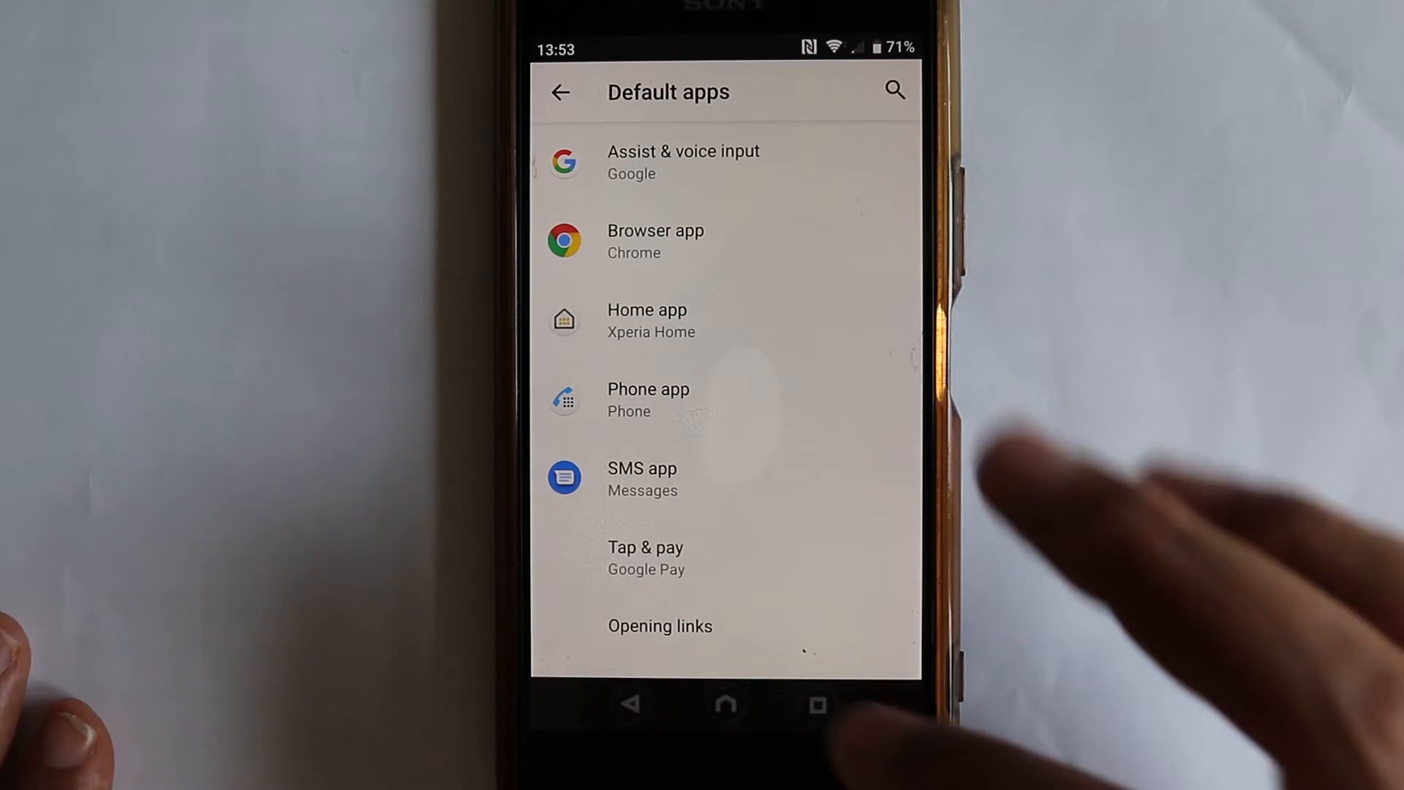
Step: Reach Photos' Open by default page via Opening links in the installed apps list
left_click(660, 625)
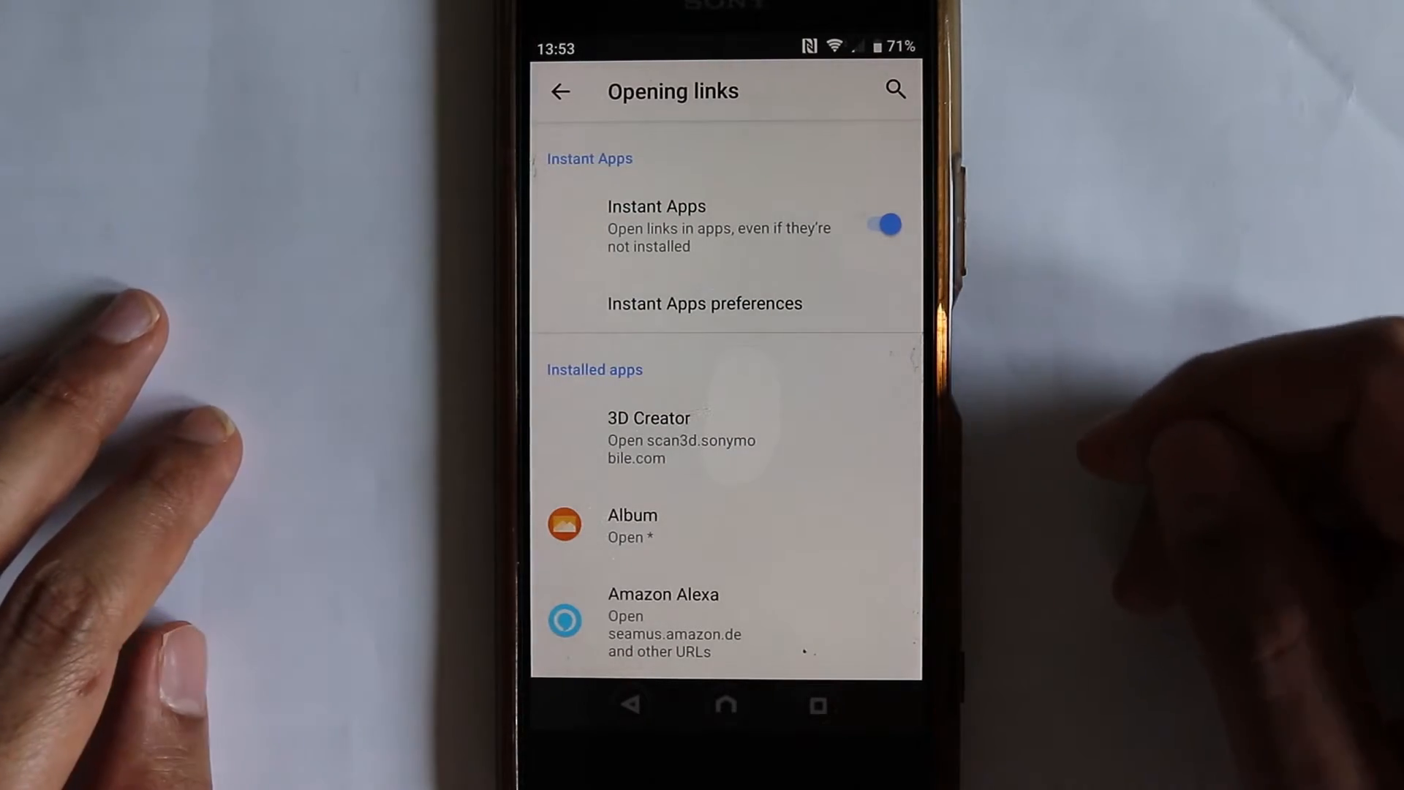
scroll("down", 3)
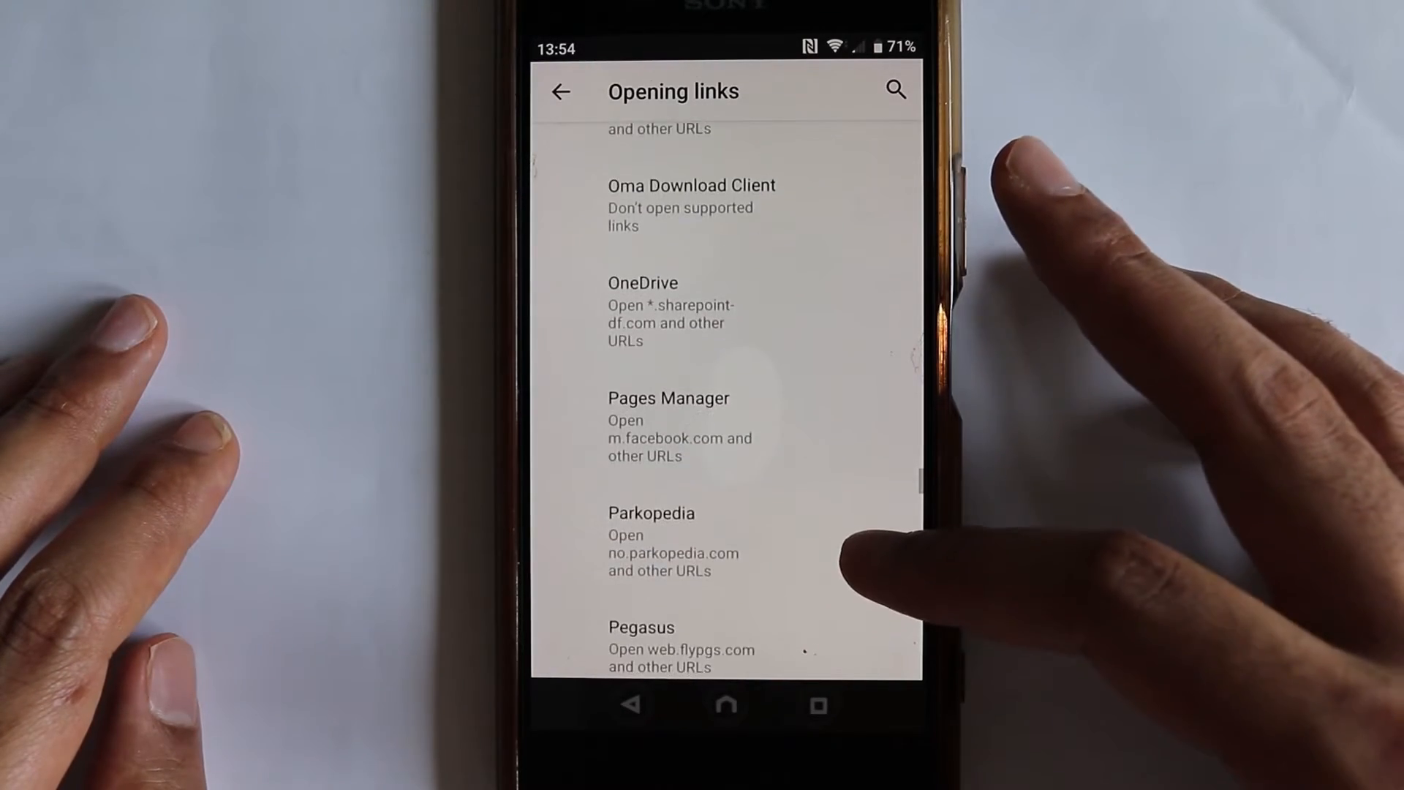
scroll("down", 3)
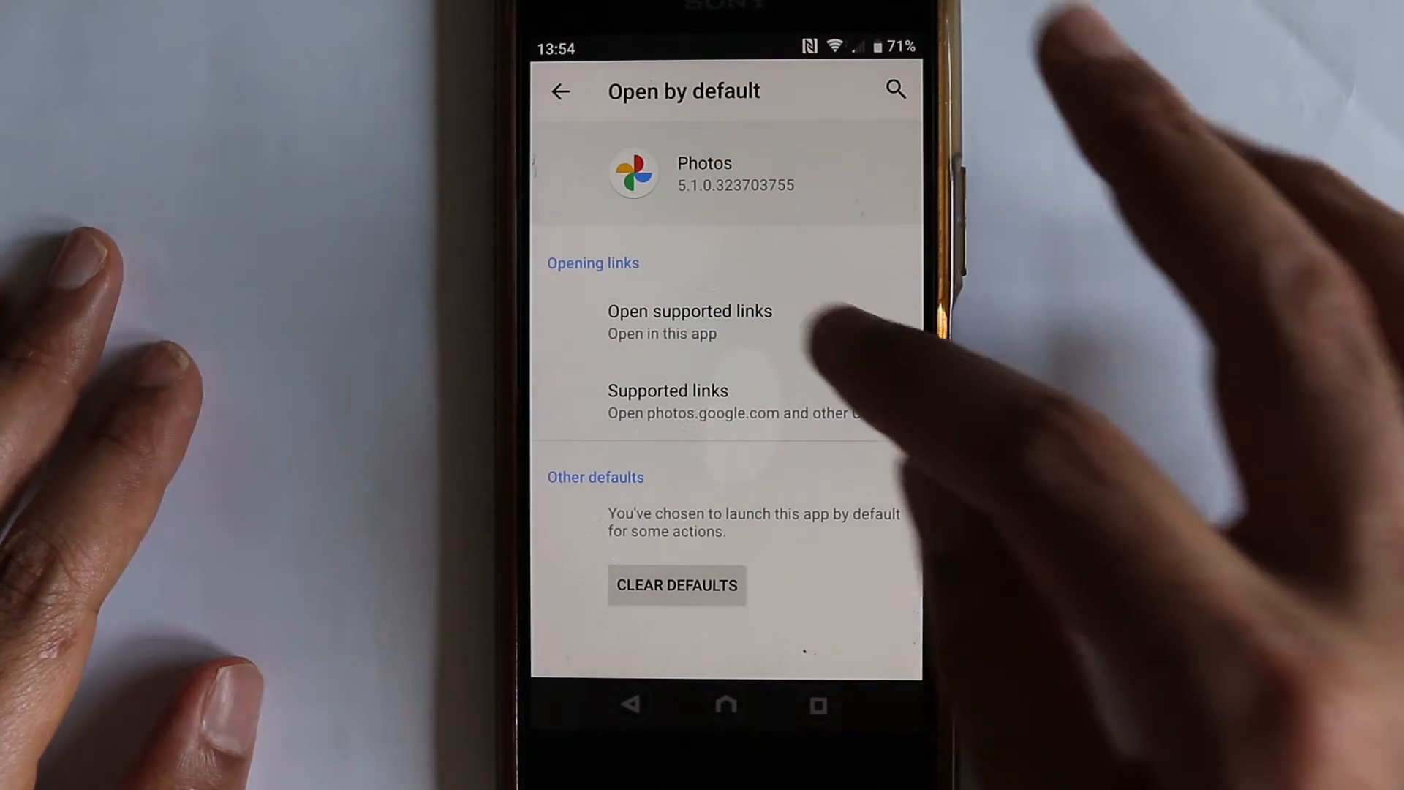
Step: Clear Photos' default launch choices and switch to the Downloads folder in Files
left_click(689, 322)
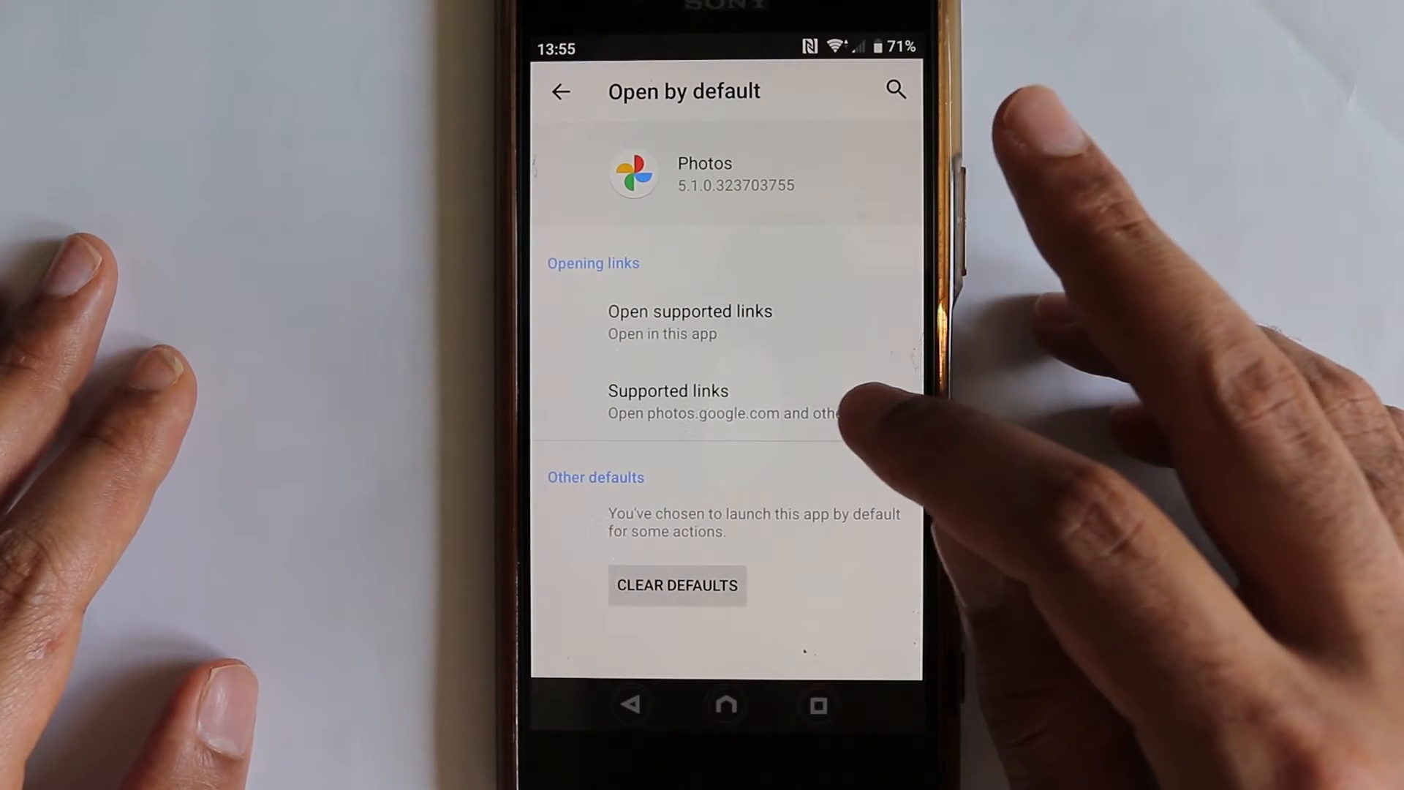
left_click(667, 401)
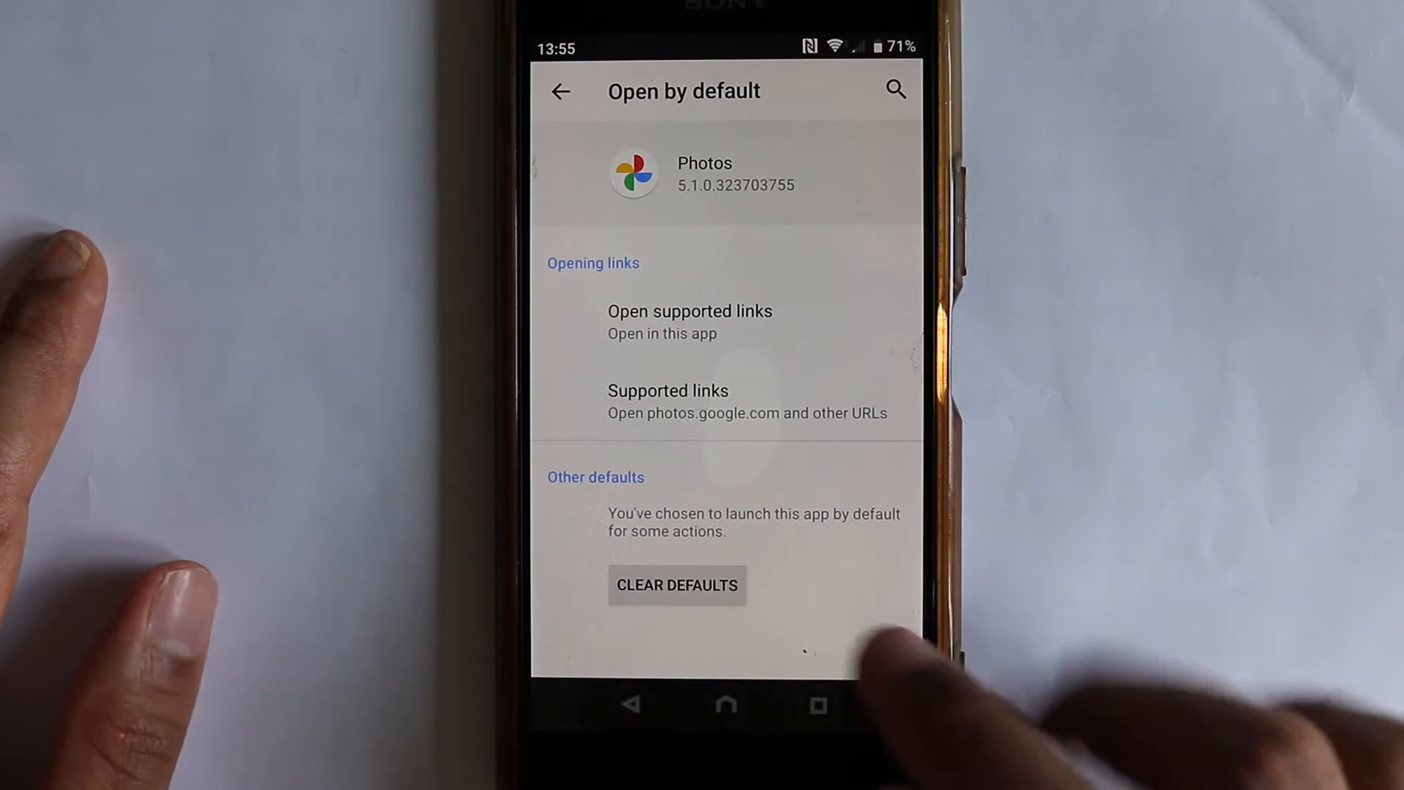
left_click(677, 585)
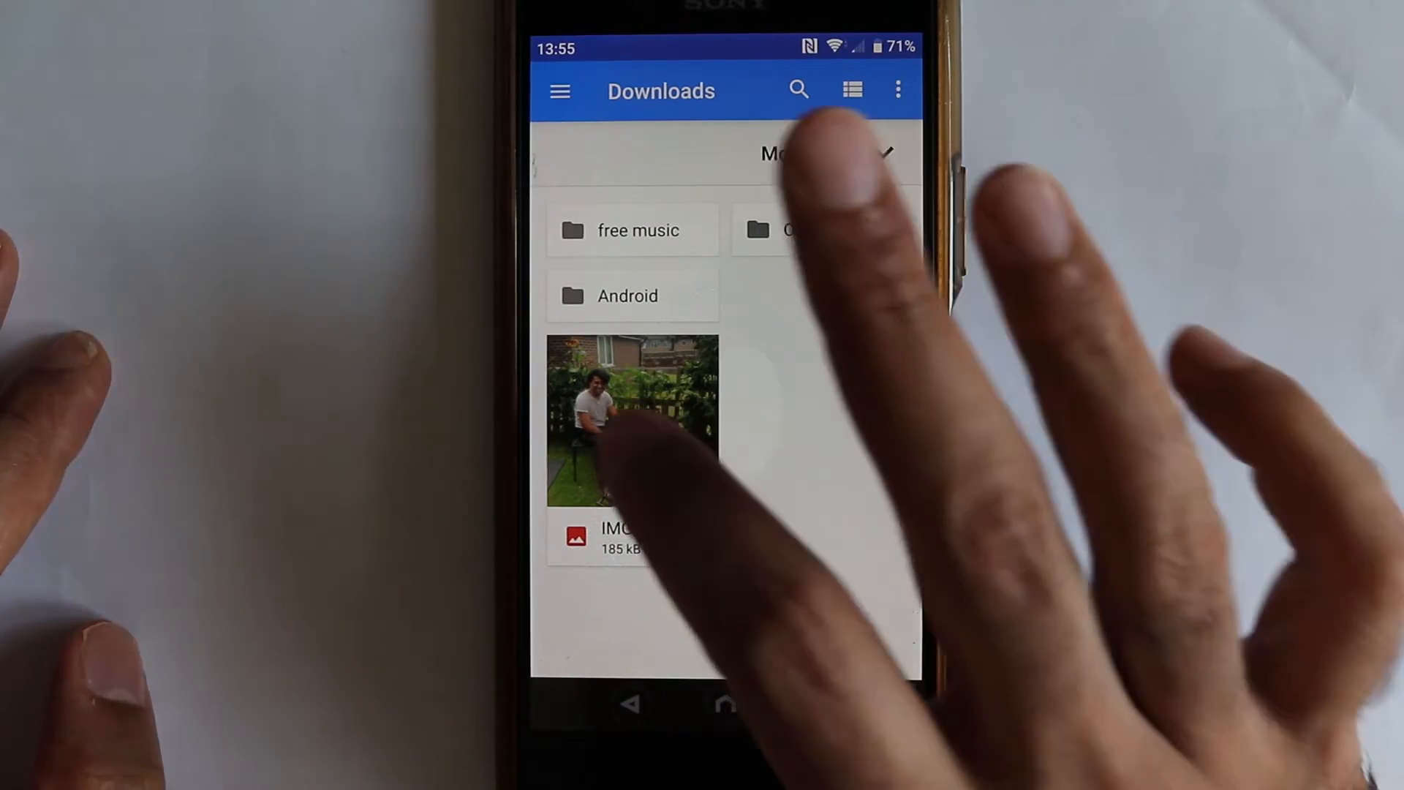
Step: Show the downloaded IMG barbecue photo full-screen in the viewer
left_click(632, 421)
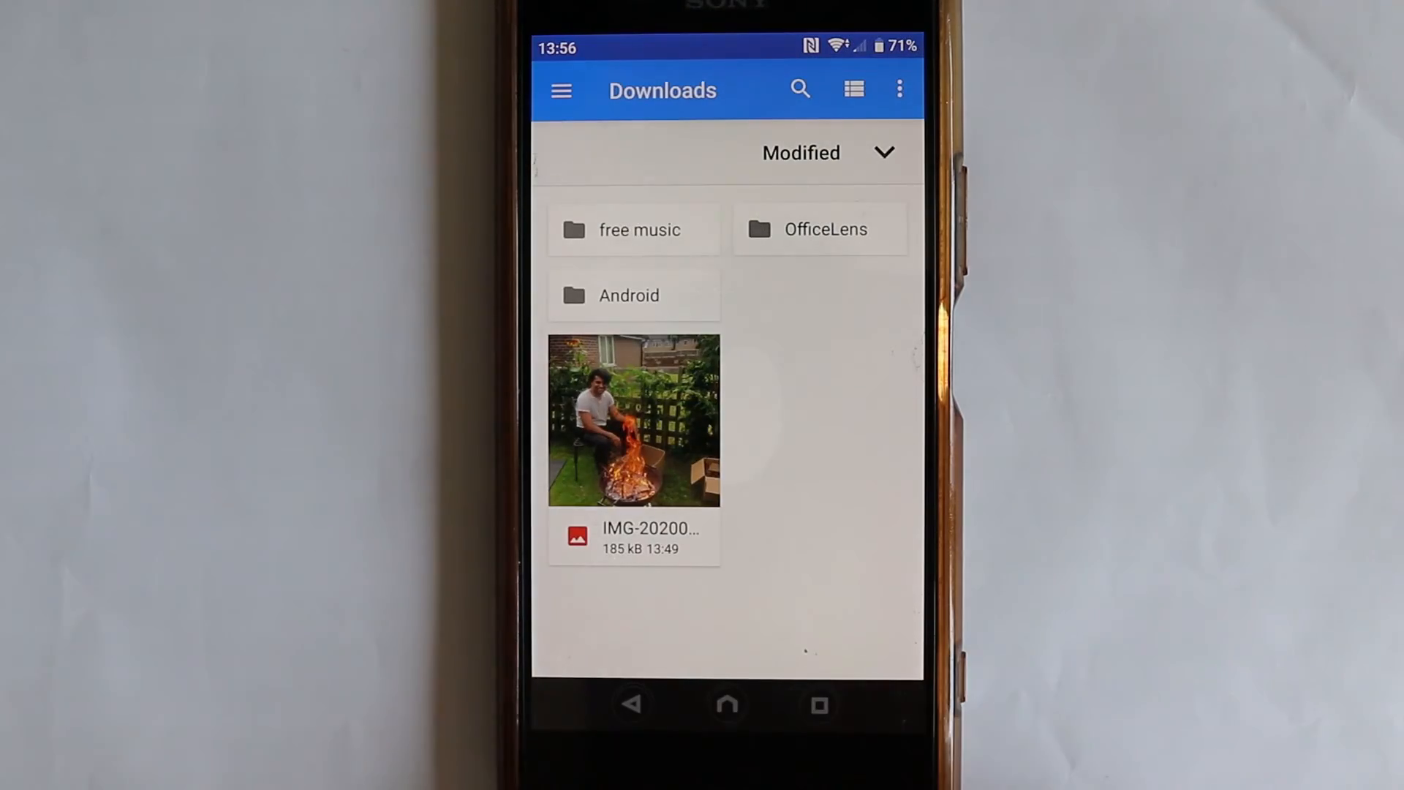
left_click(633, 421)
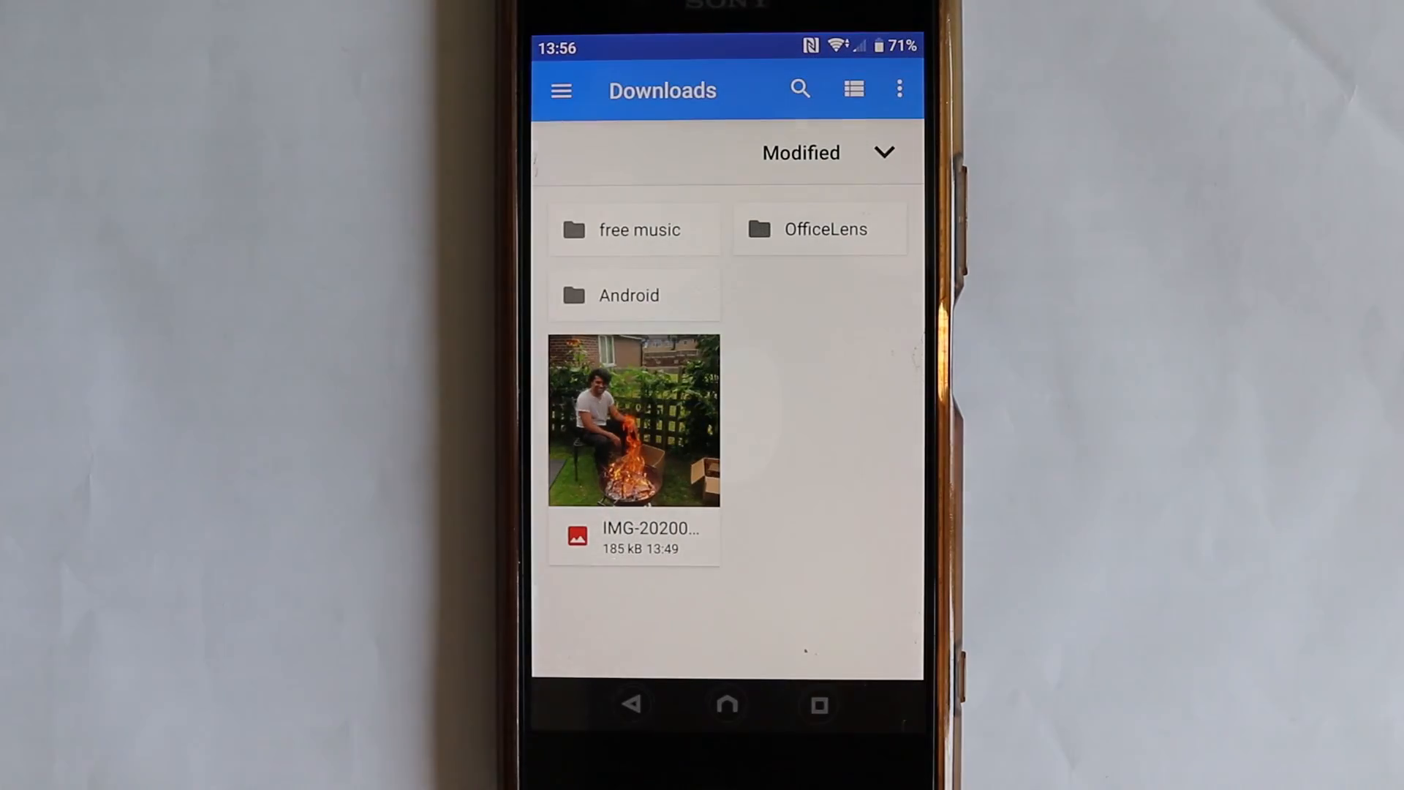
left_click(633, 419)
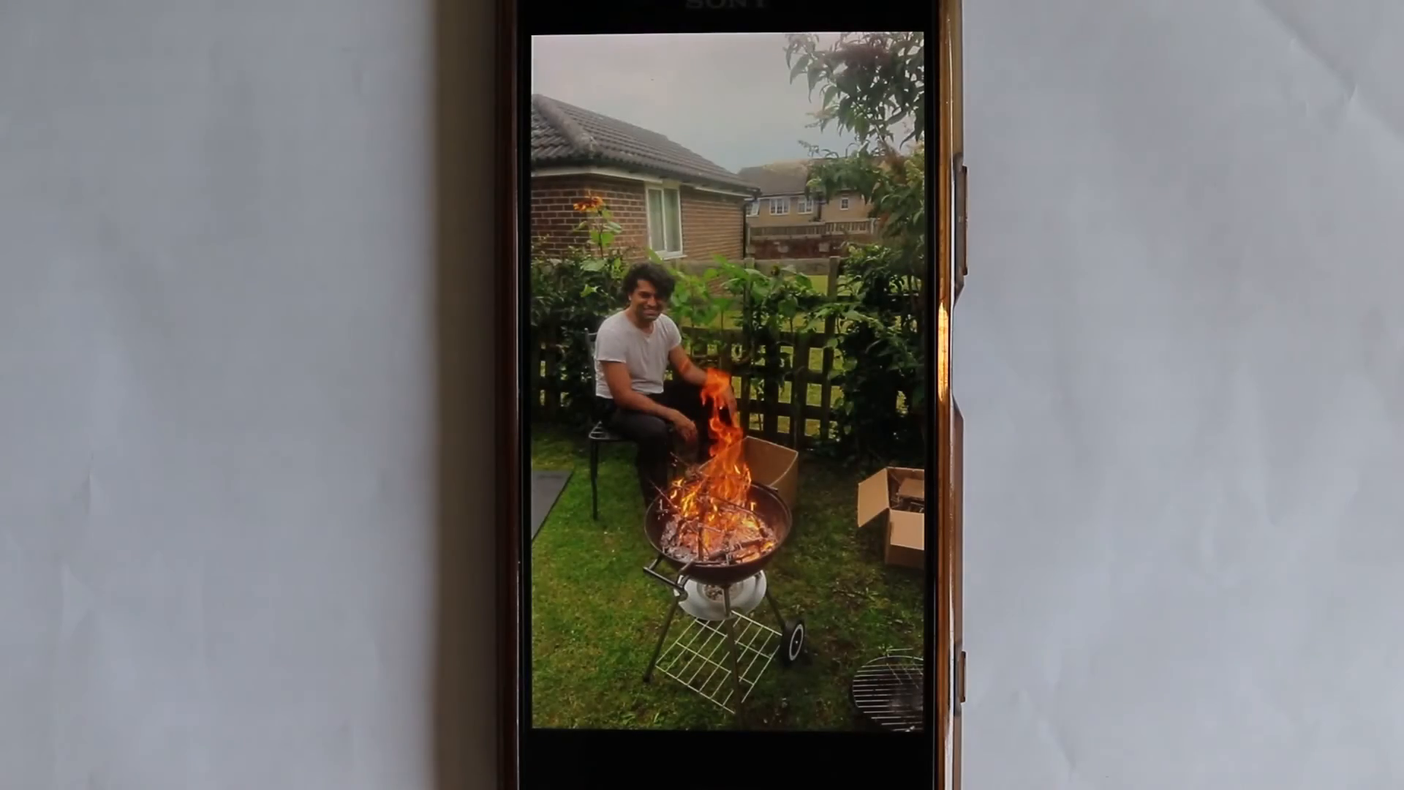